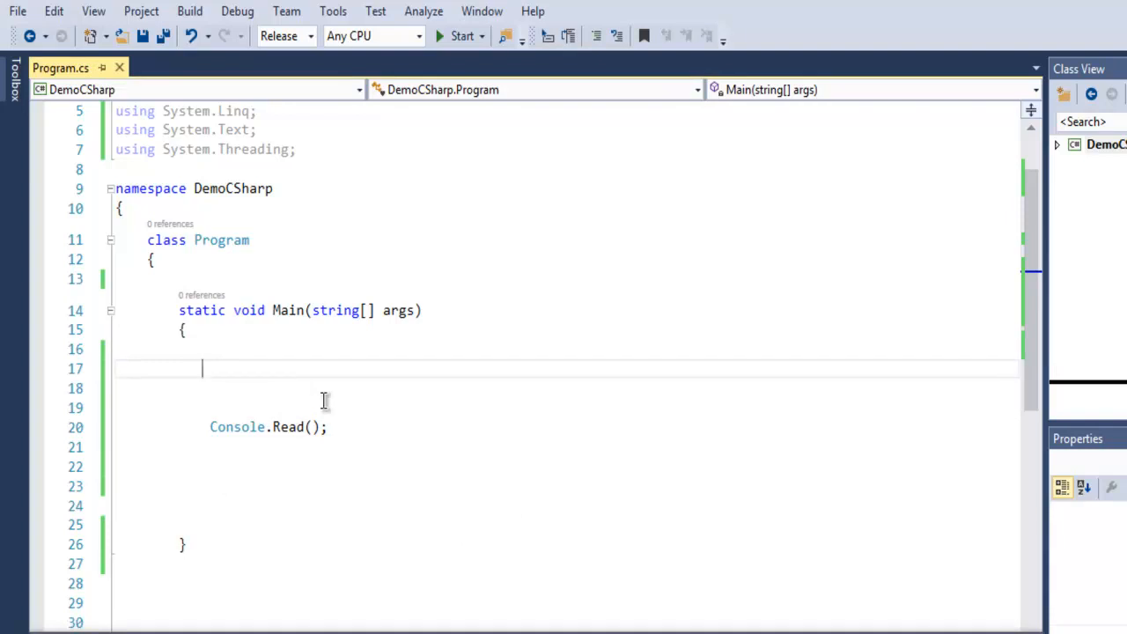
# Write a try block and a catch(Exception e) that does Console.Write(e);
pyautogui.write('try')
pyautogui.write('}')
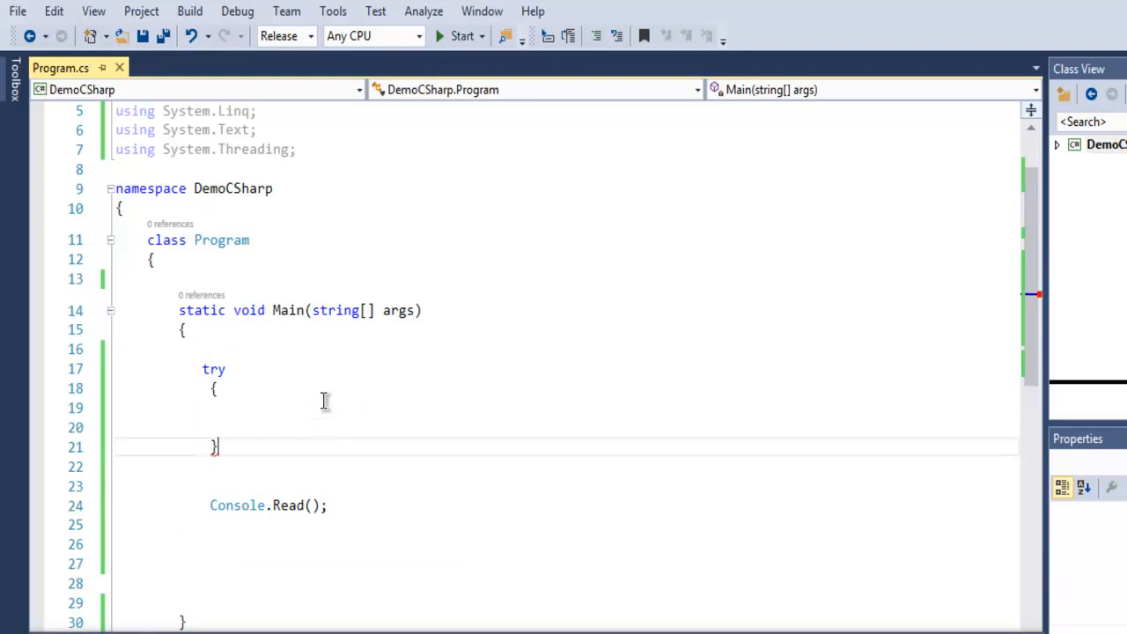
pyautogui.write('catc')
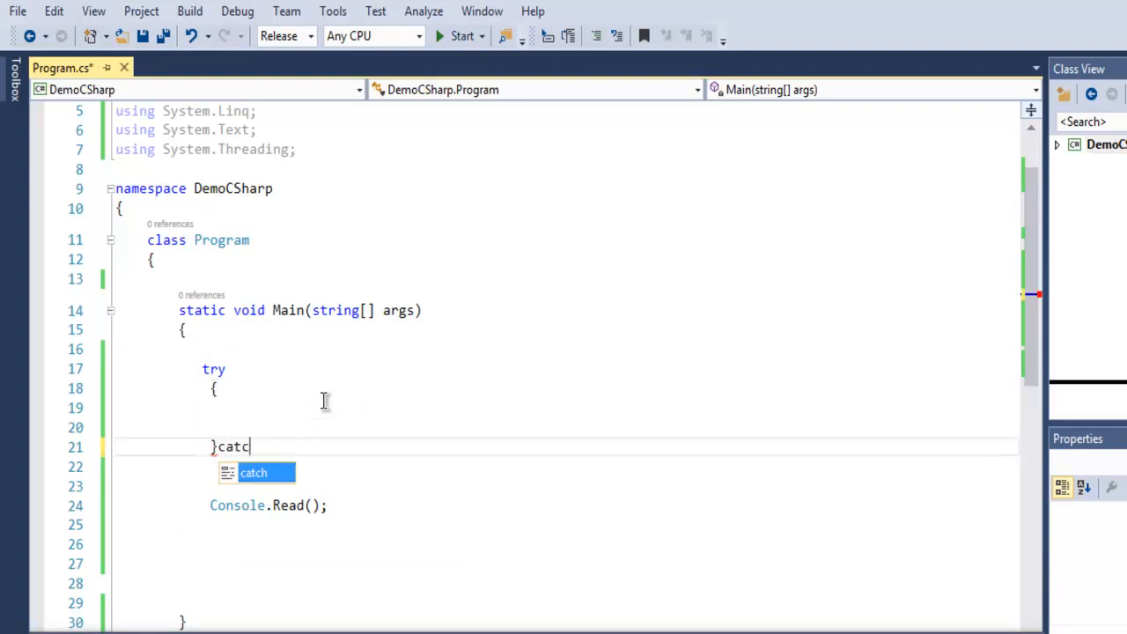
pyautogui.write('h(E')
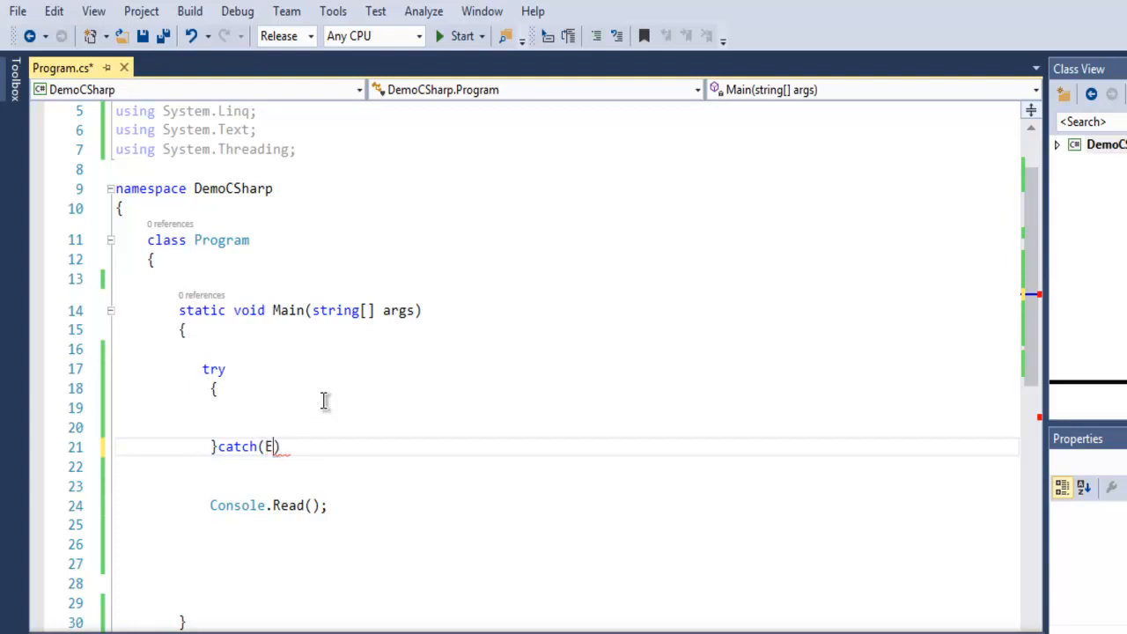
pyautogui.write('xception e')
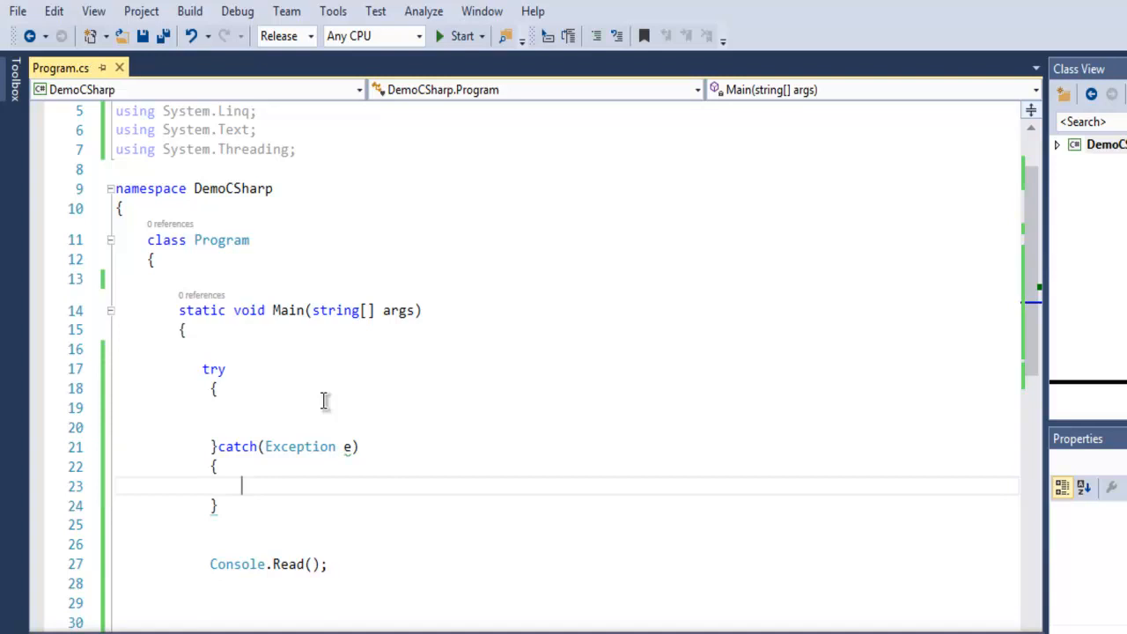
pyautogui.write('Console.Wr')
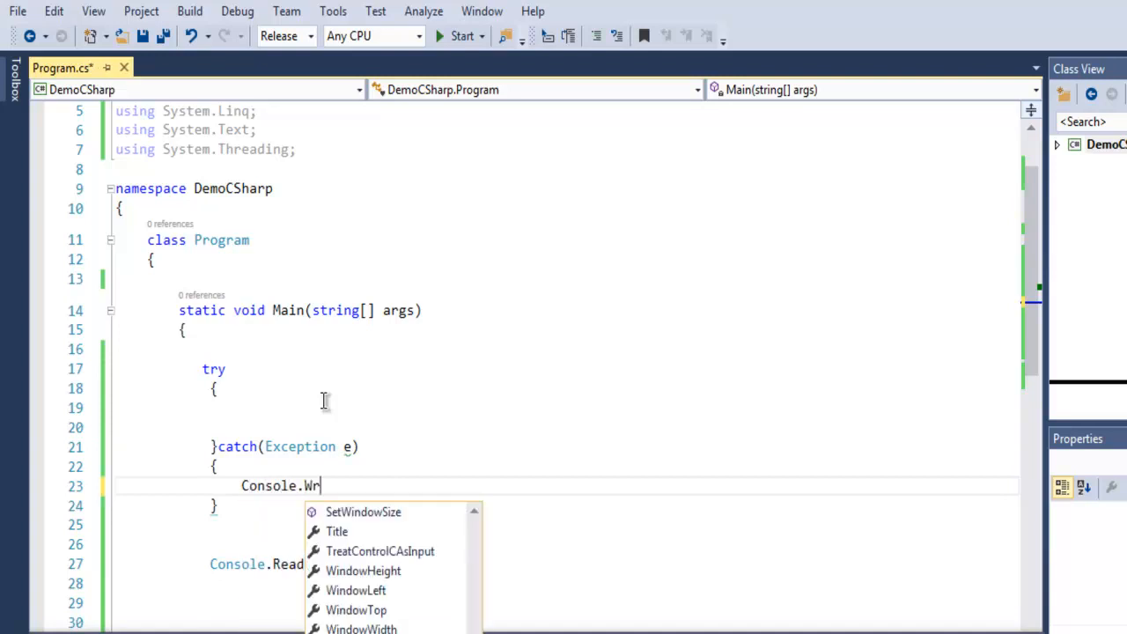
pyautogui.write('ite(e)')
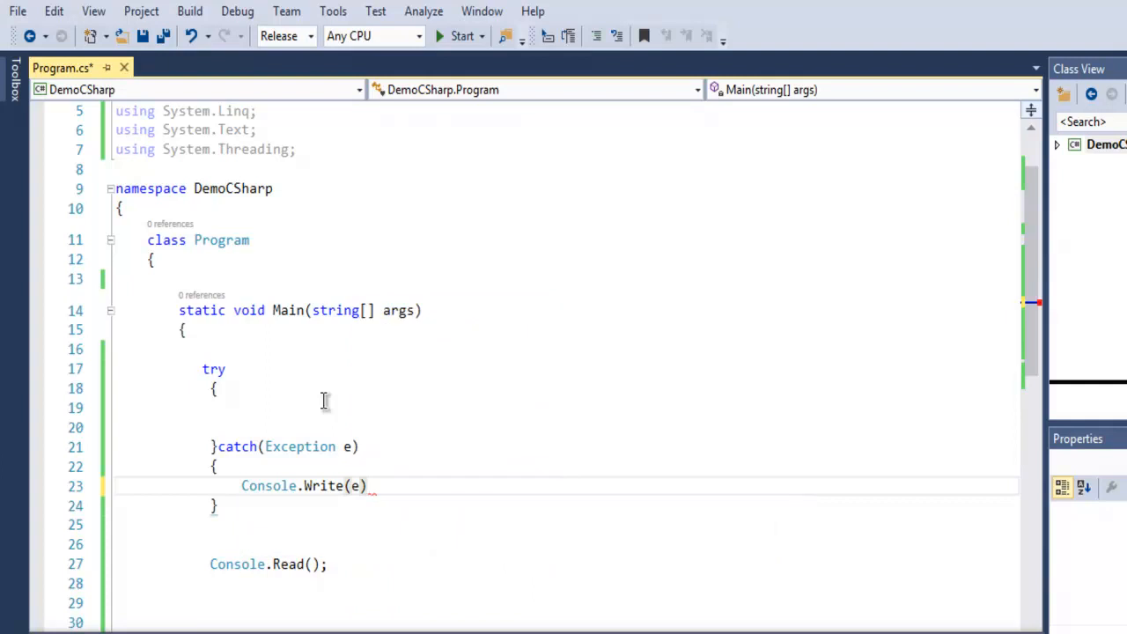
pyautogui.write(';')
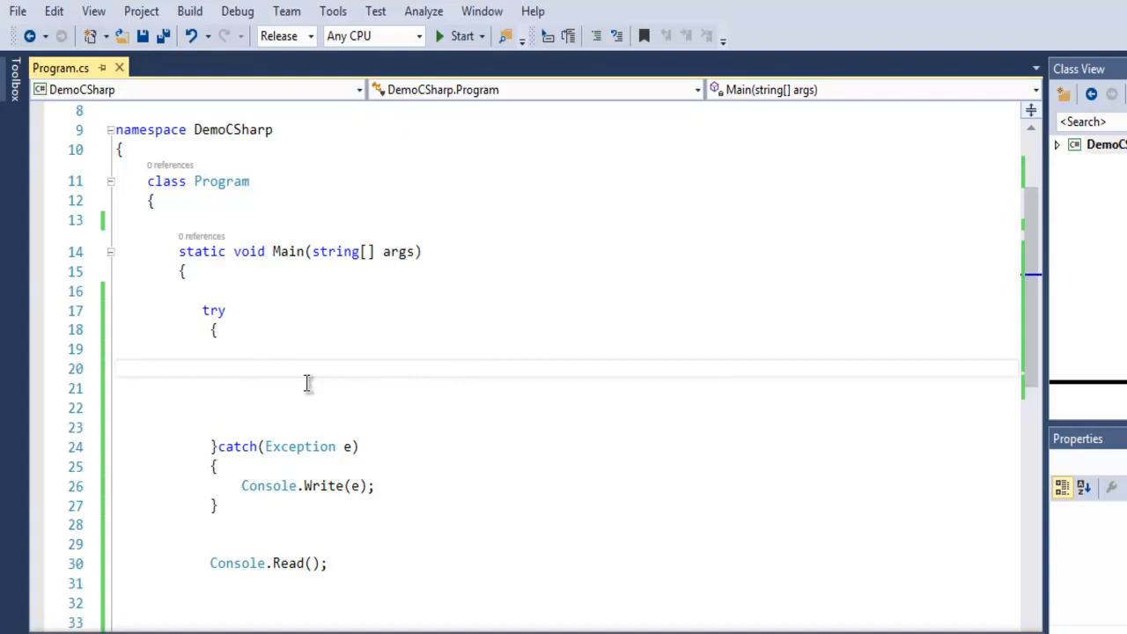
# Add using (StreamWriter w = File.AppendText("D:/devnami.txt")) with an empty body inside try
pyautogui.write('using')
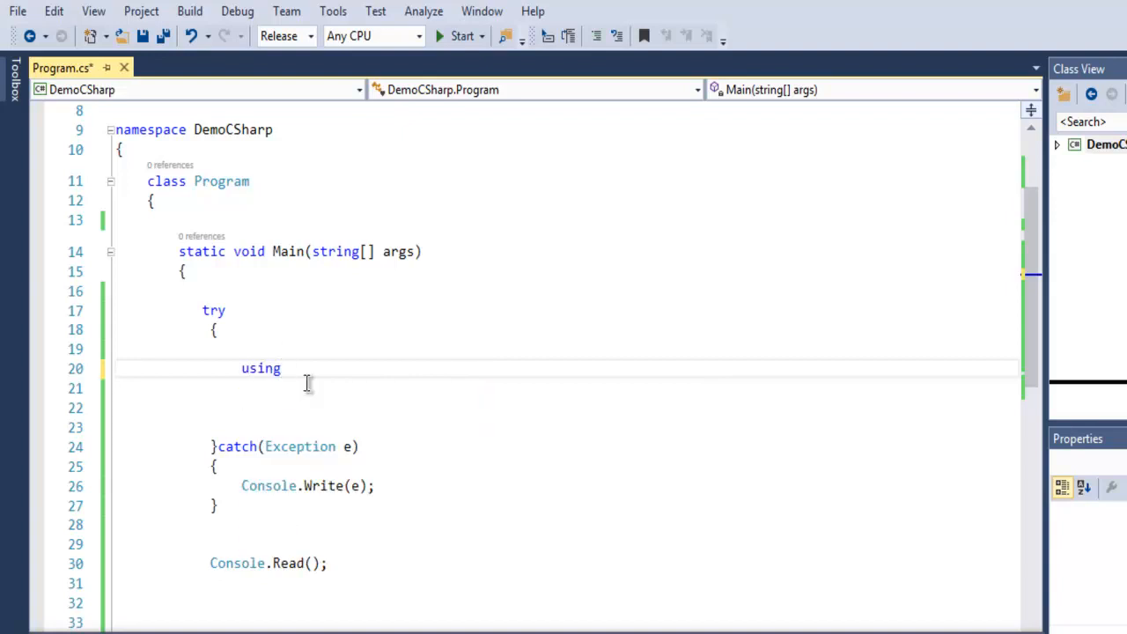
pyautogui.write('(StreamWriter')
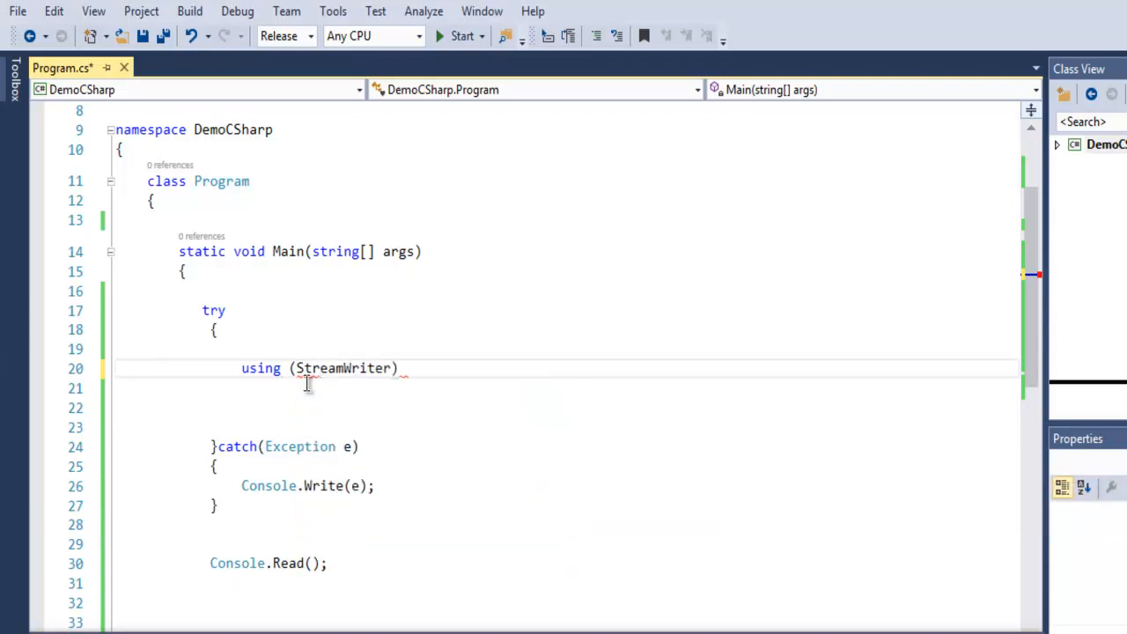
pyautogui.write('w = Fi')
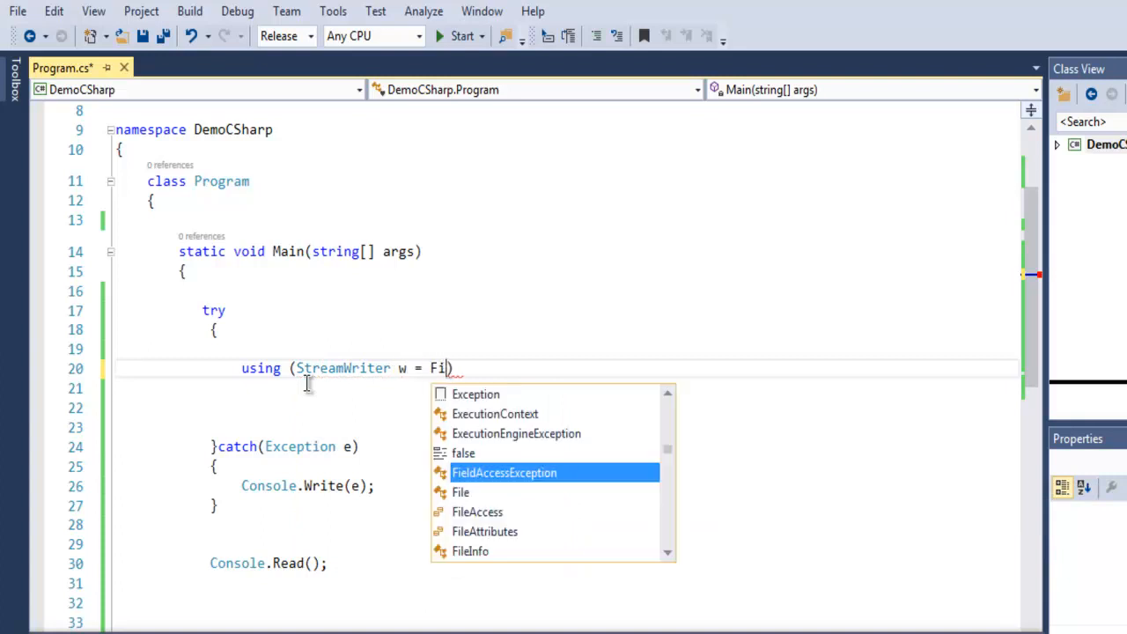
pyautogui.write('e.AppendText("')
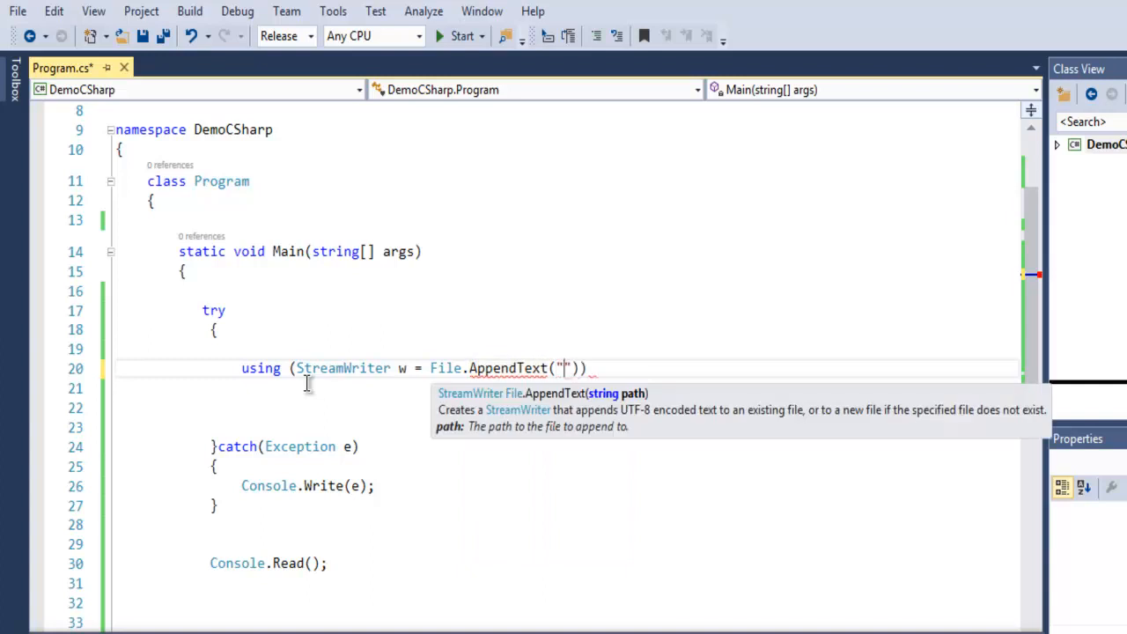
pyautogui.write('D')
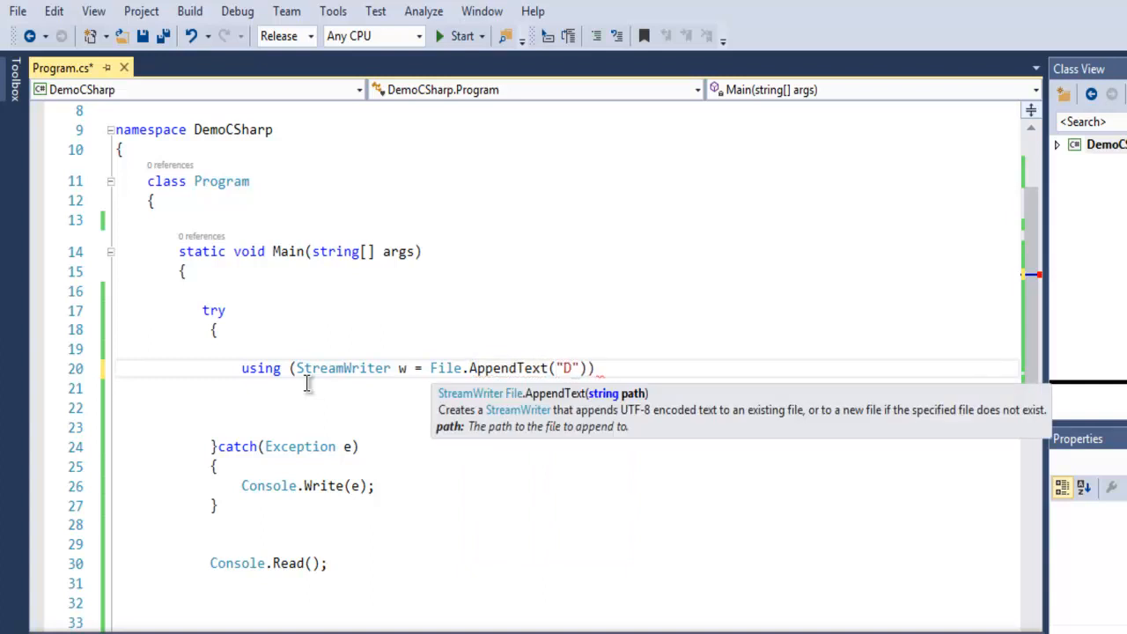
pyautogui.write(':/d')
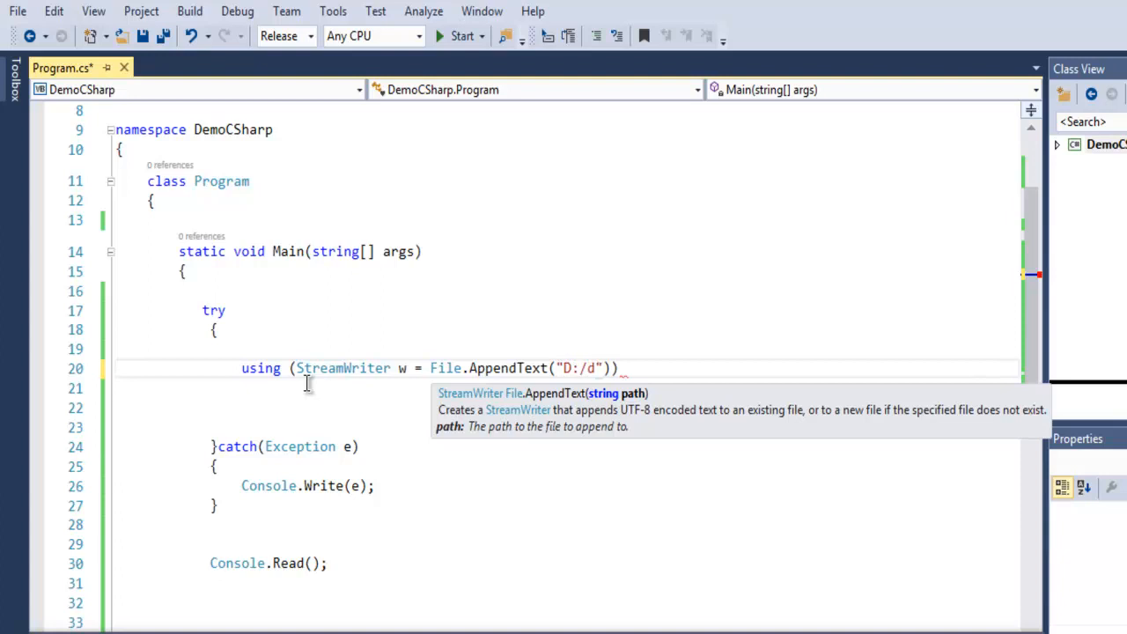
pyautogui.write('evnami.txt')
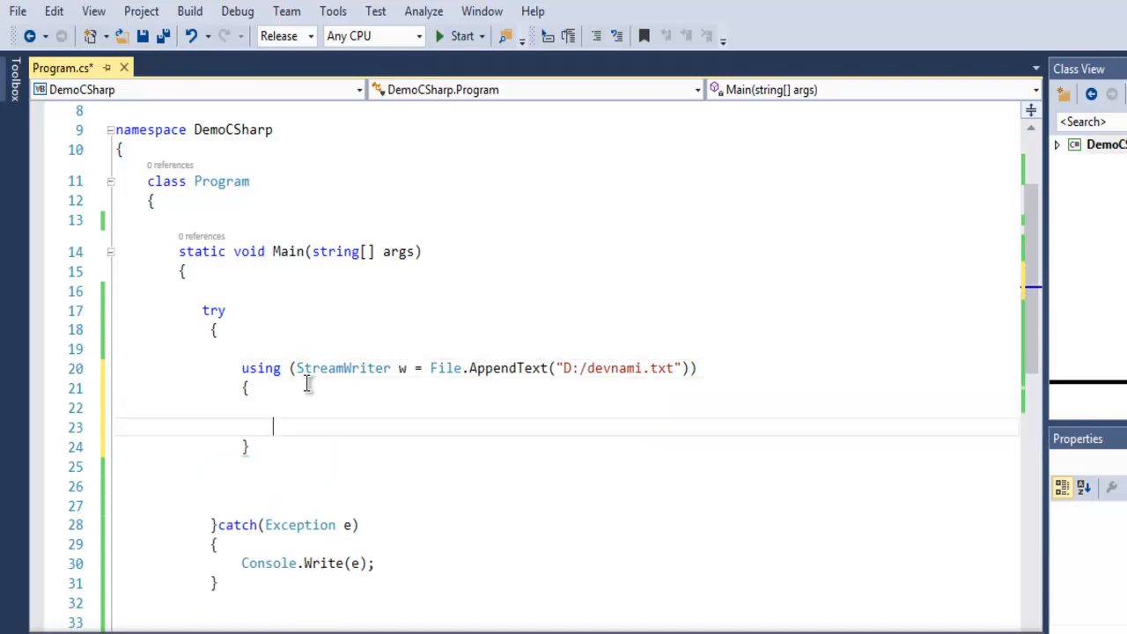
pyautogui.press('ctrl+s')
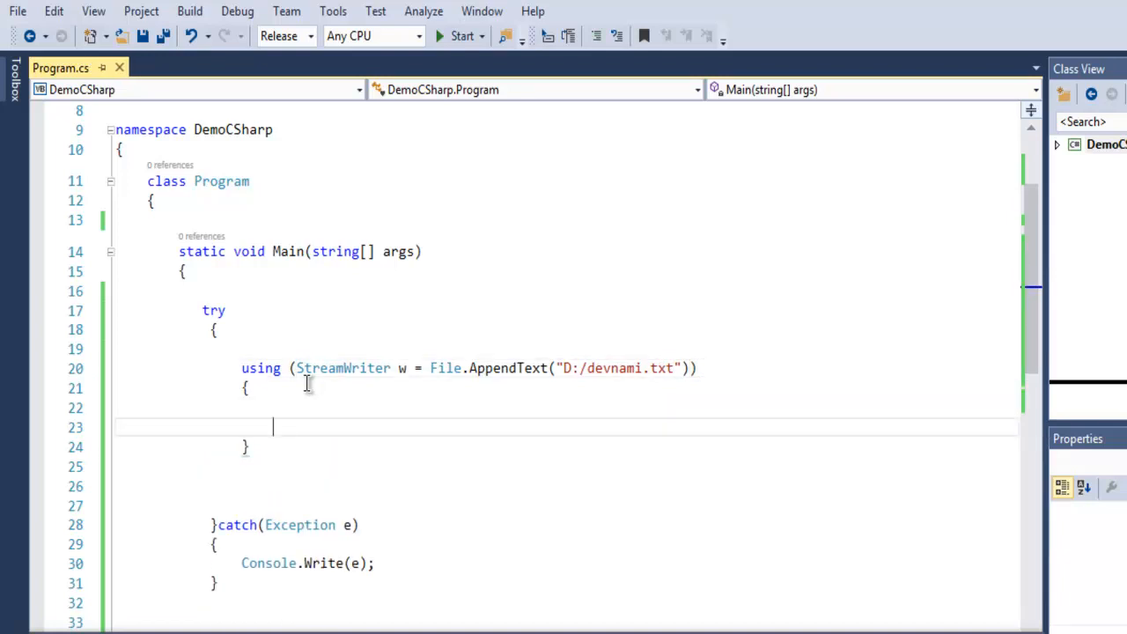
# Write w.WriteLine("This is new line in text file"); inside the using block
pyautogui.write('w.')
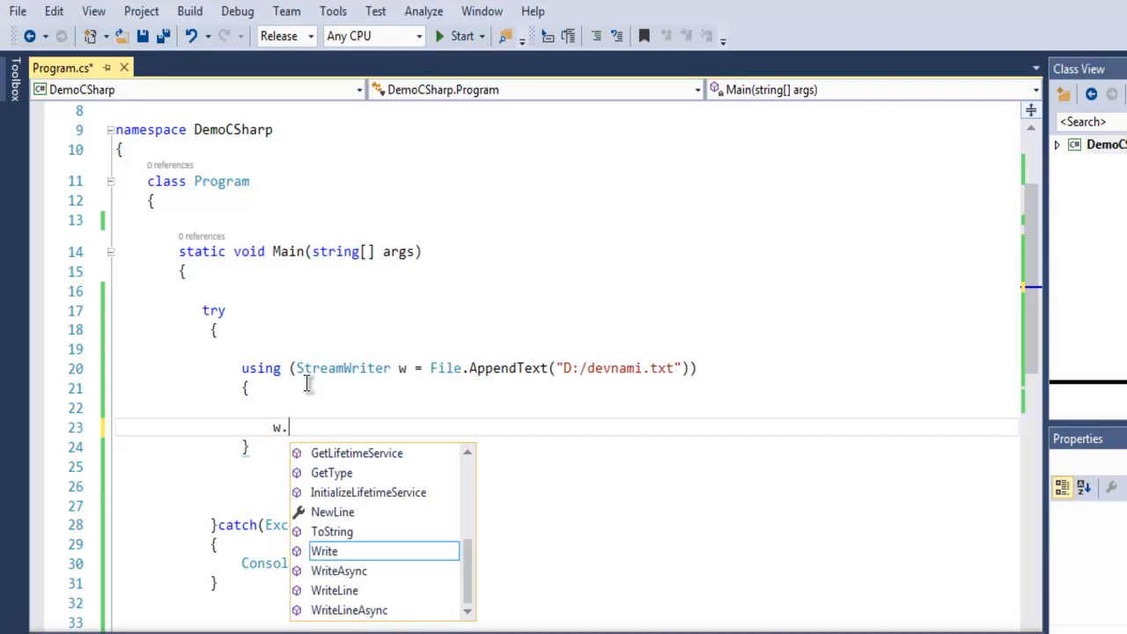
pyautogui.write('W')
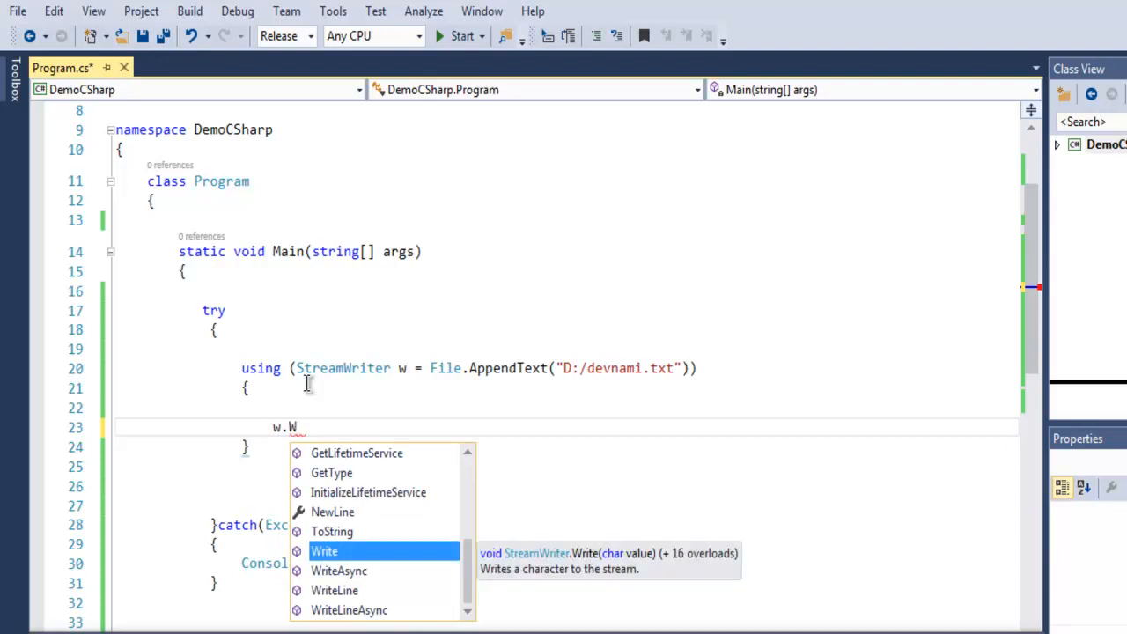
pyautogui.write('riteLine')
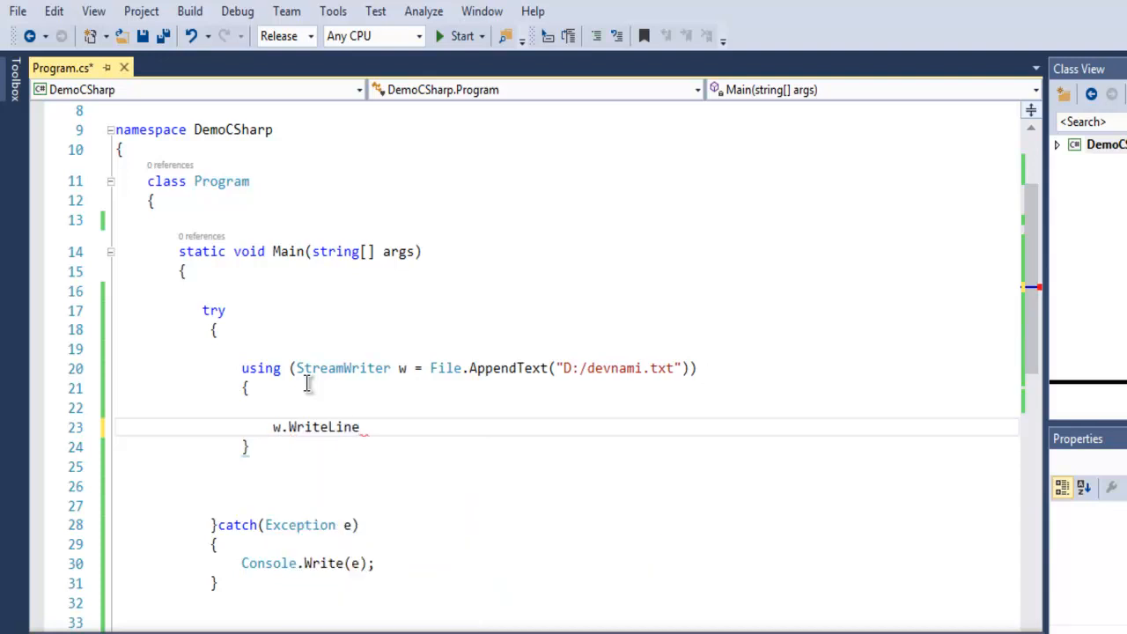
pyautogui.write('("')
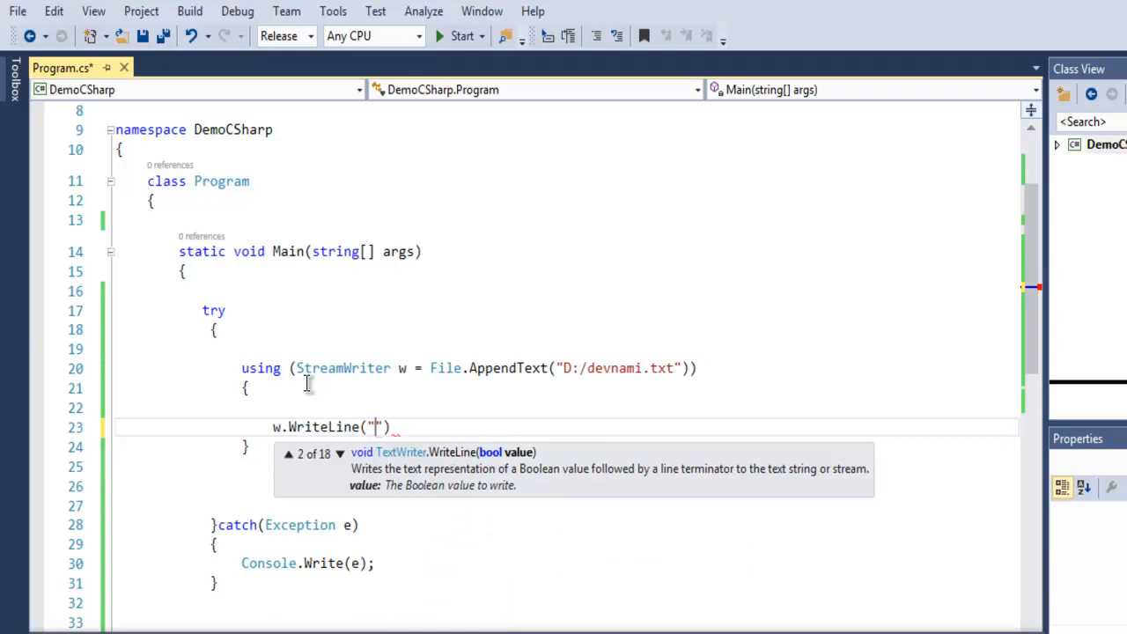
pyautogui.write('This is')
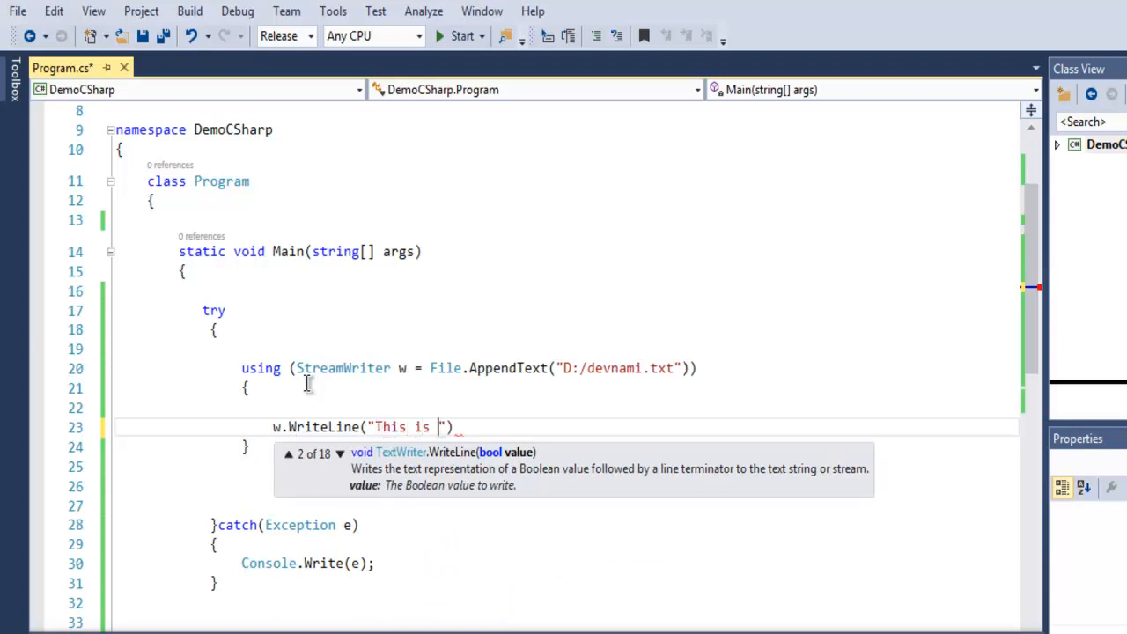
pyautogui.write('new line in')
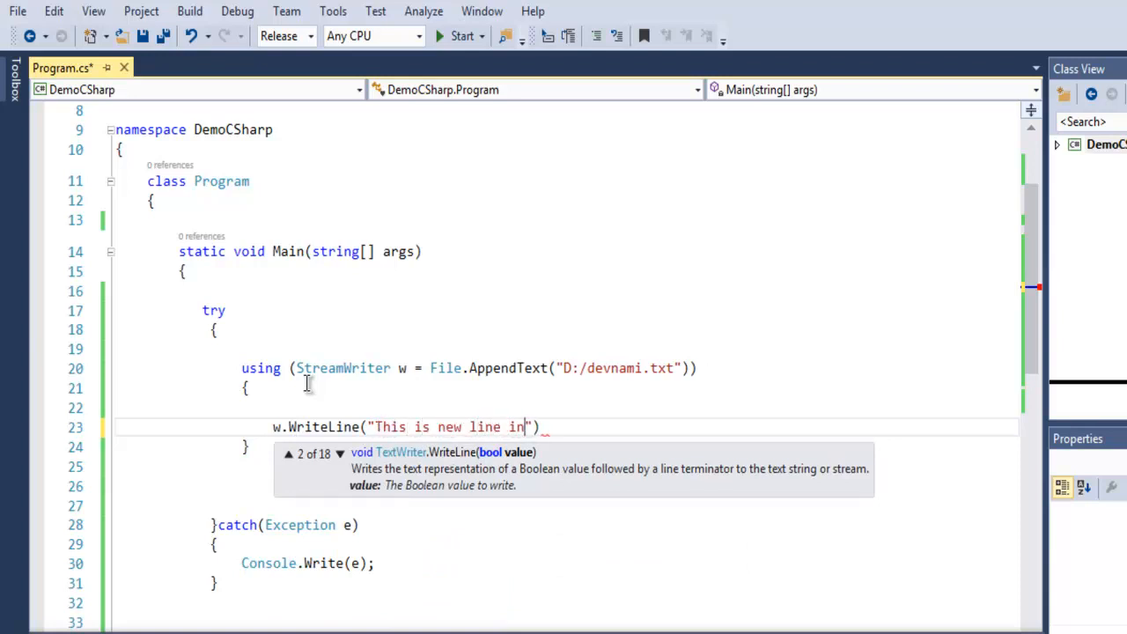
pyautogui.write('text file')
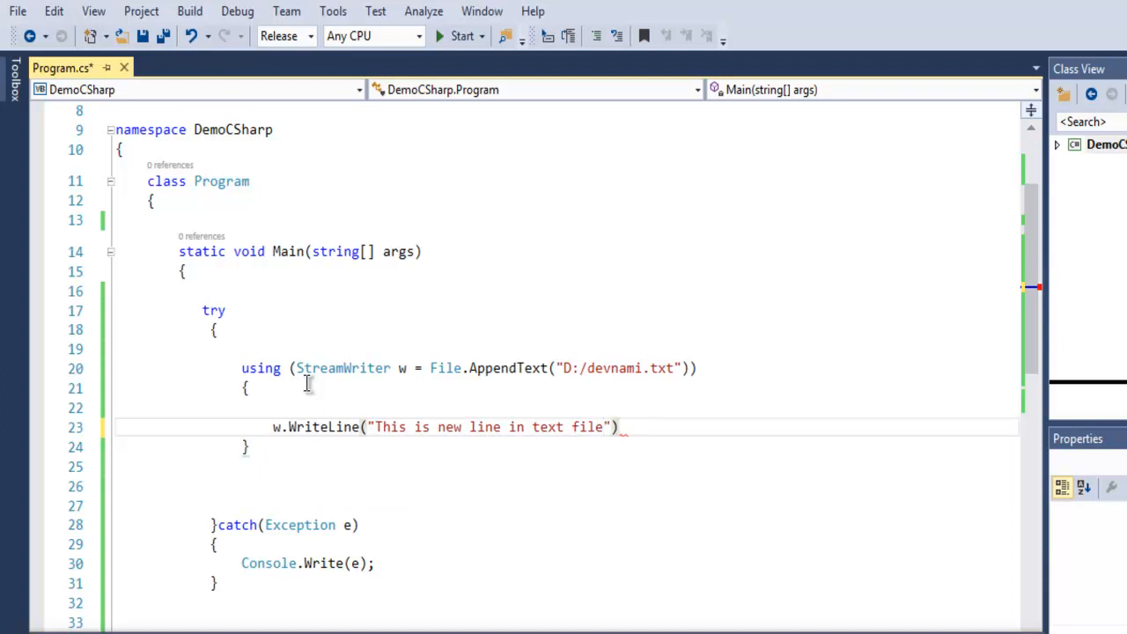
# Add w.WriteLine("This is the end line"); and Console.WriteLine("Append works");
pyautogui.write('w.WriteLine("This is the e')
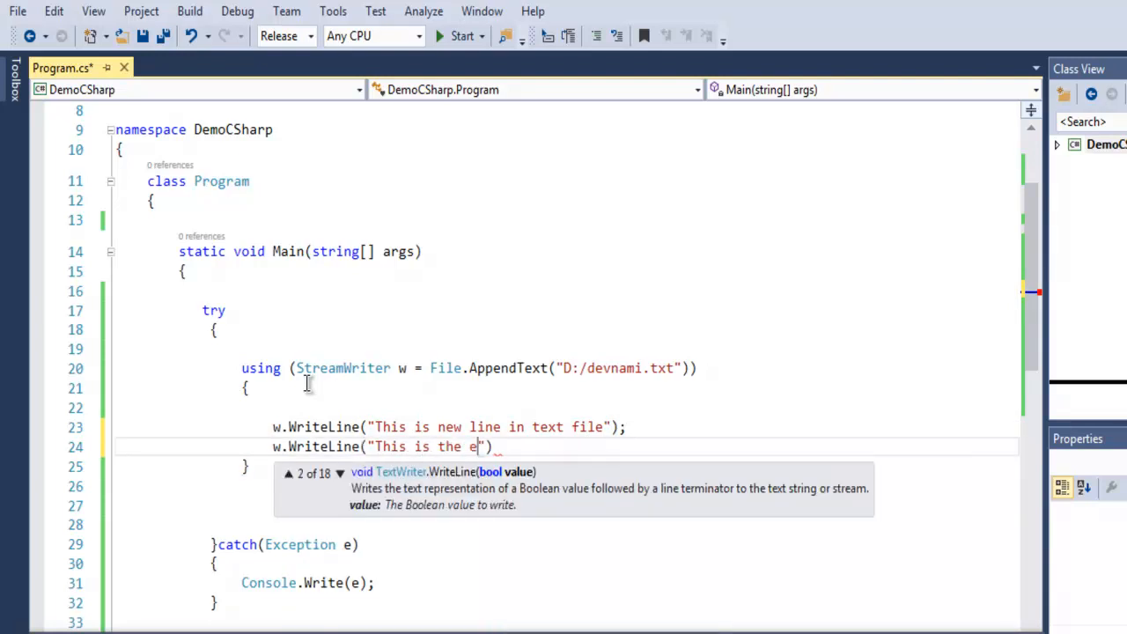
pyautogui.write('nd line')
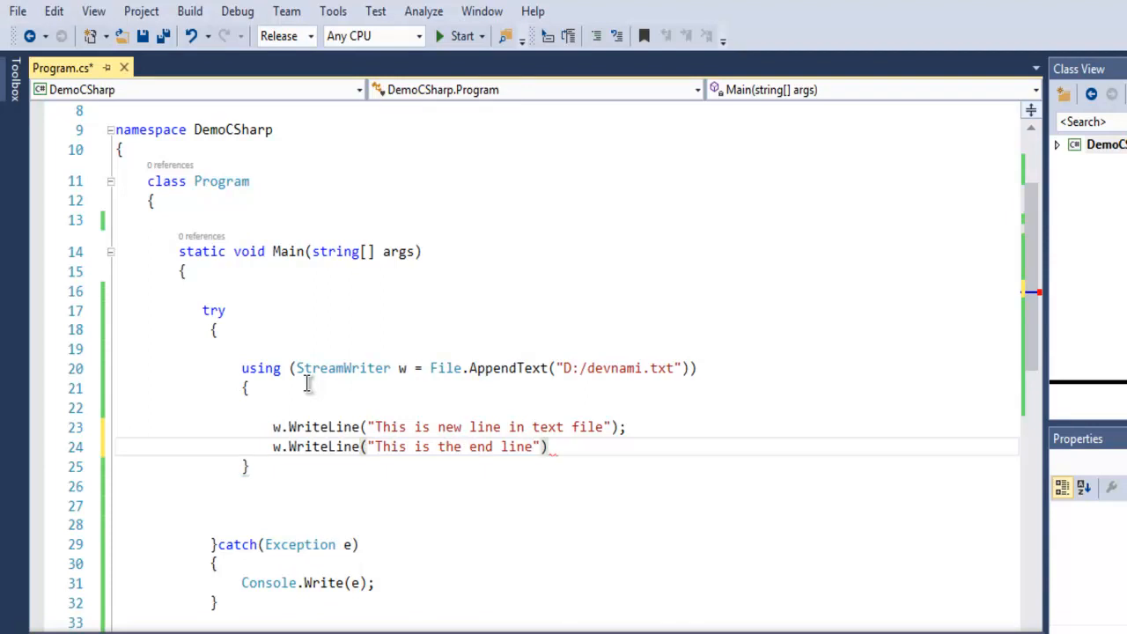
pyautogui.write('Co')
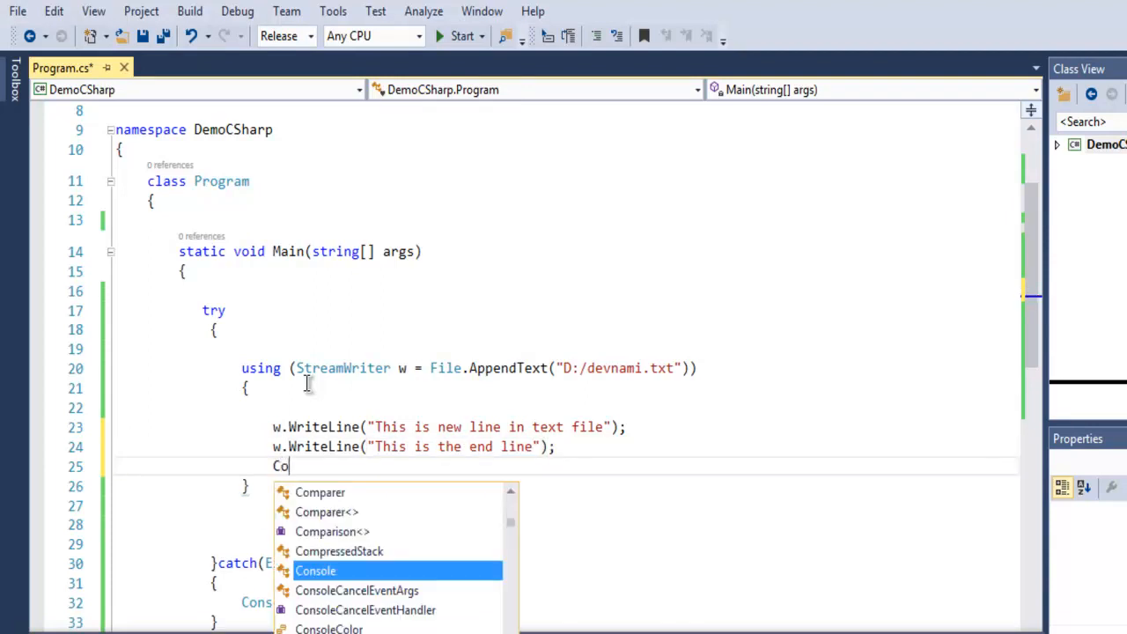
pyautogui.write('nsole.WriteLine(')
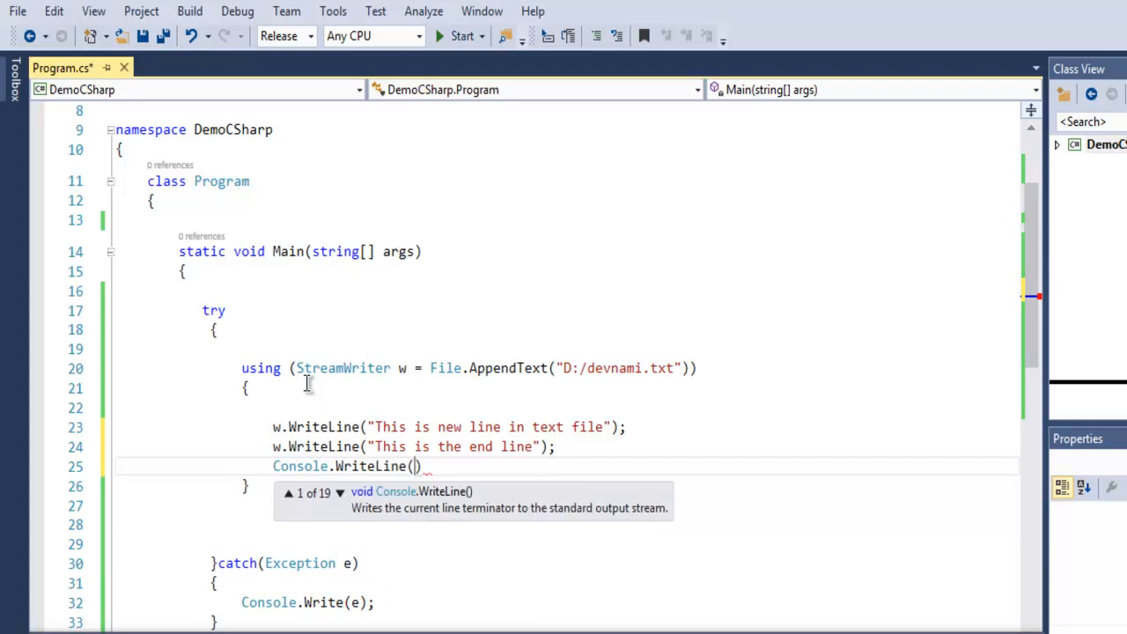
pyautogui.write('Append works"')
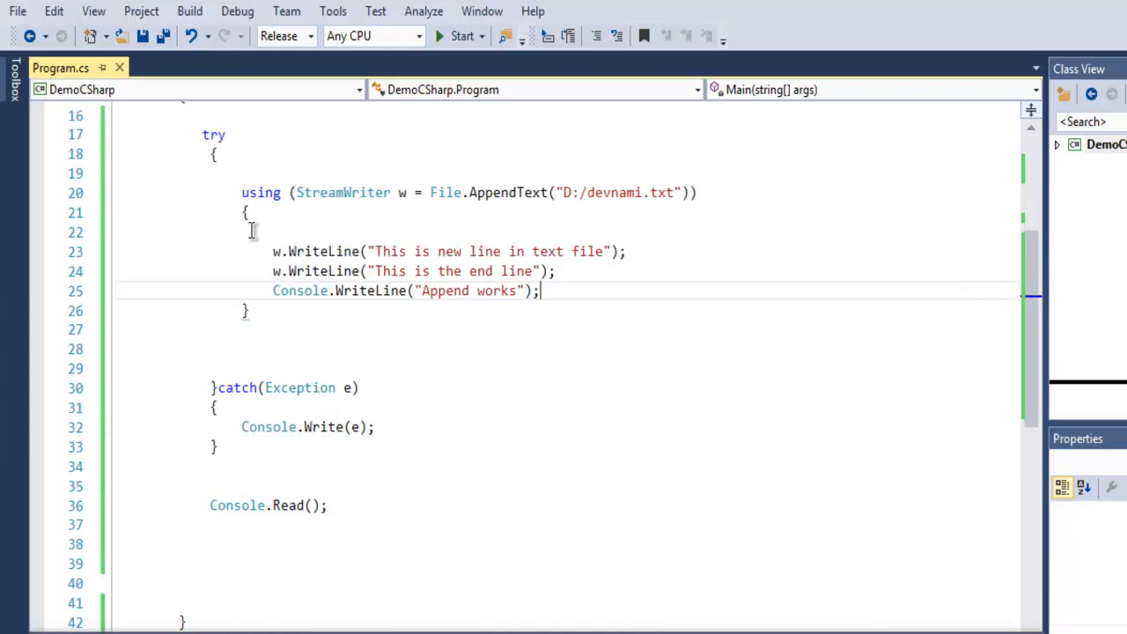
pyautogui.moveTo(257, 320)
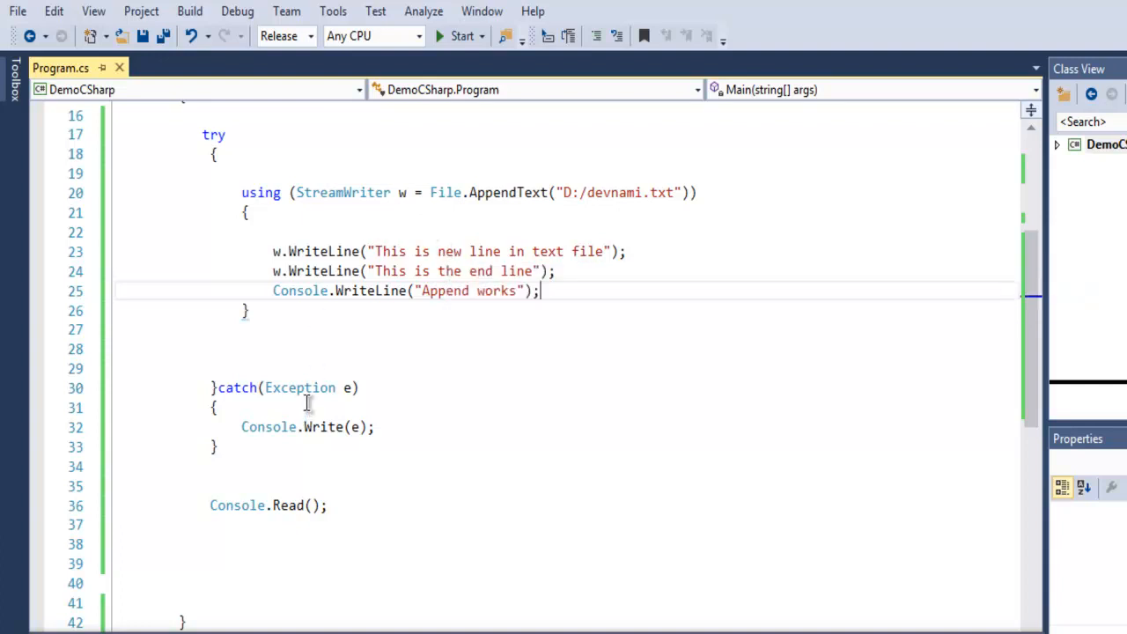
pyautogui.moveTo(303, 520)
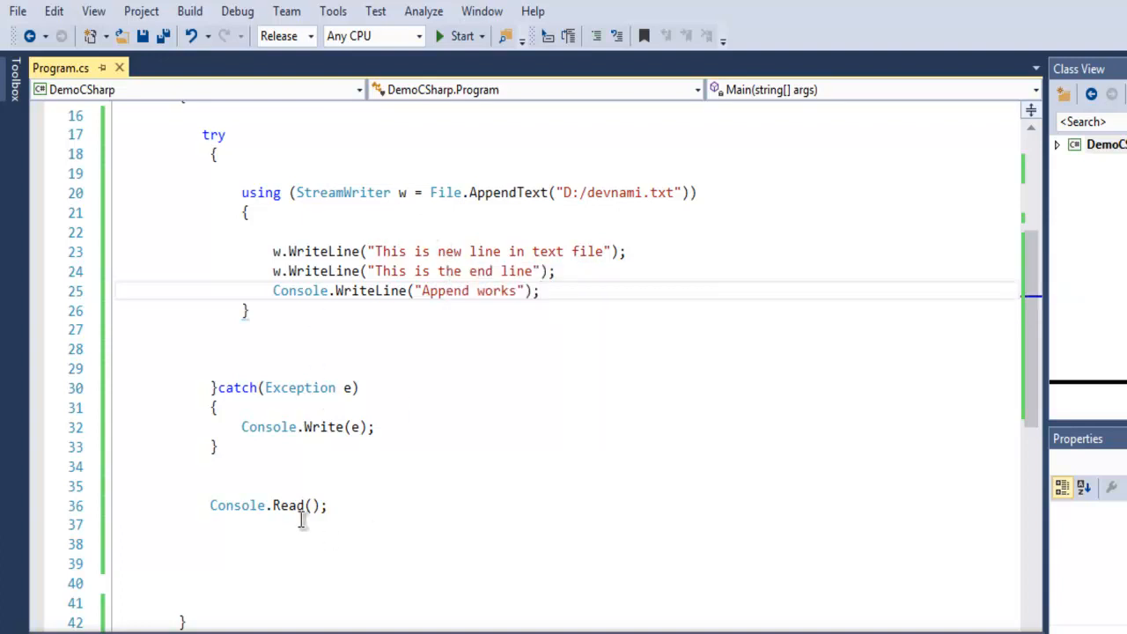
pyautogui.moveTo(349, 504)
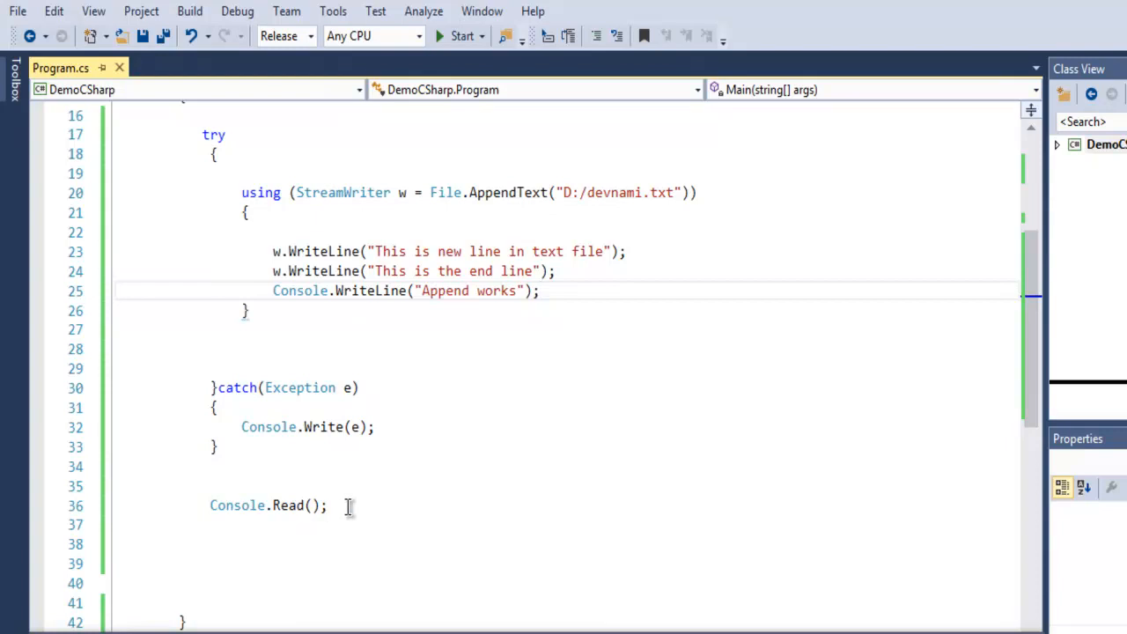
pyautogui.moveTo(409, 305)
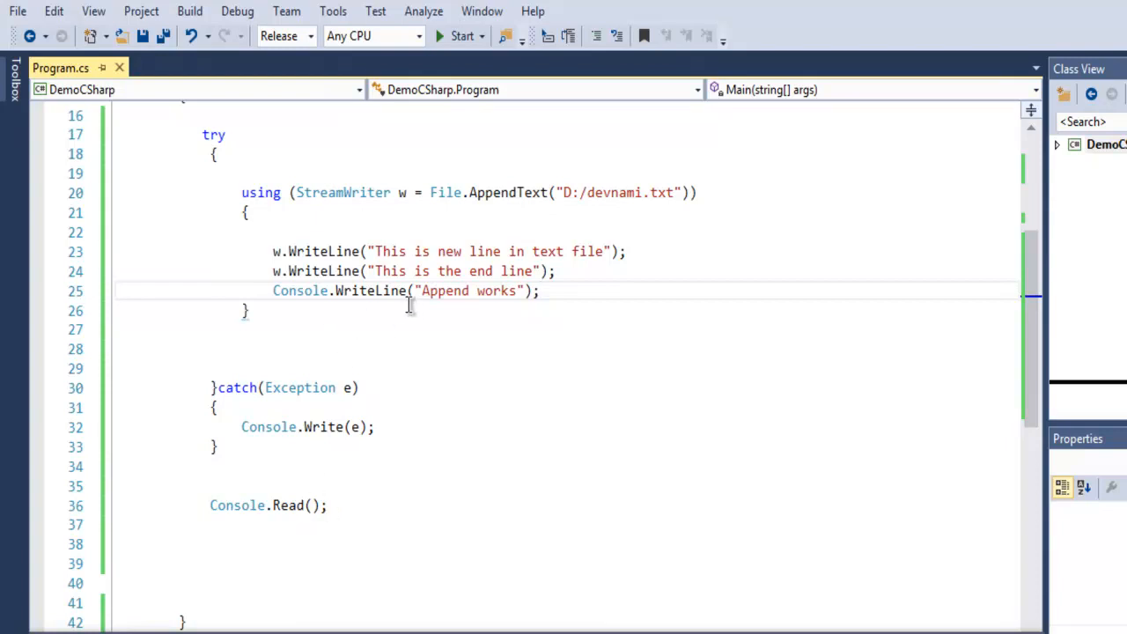
pyautogui.moveTo(691, 341)
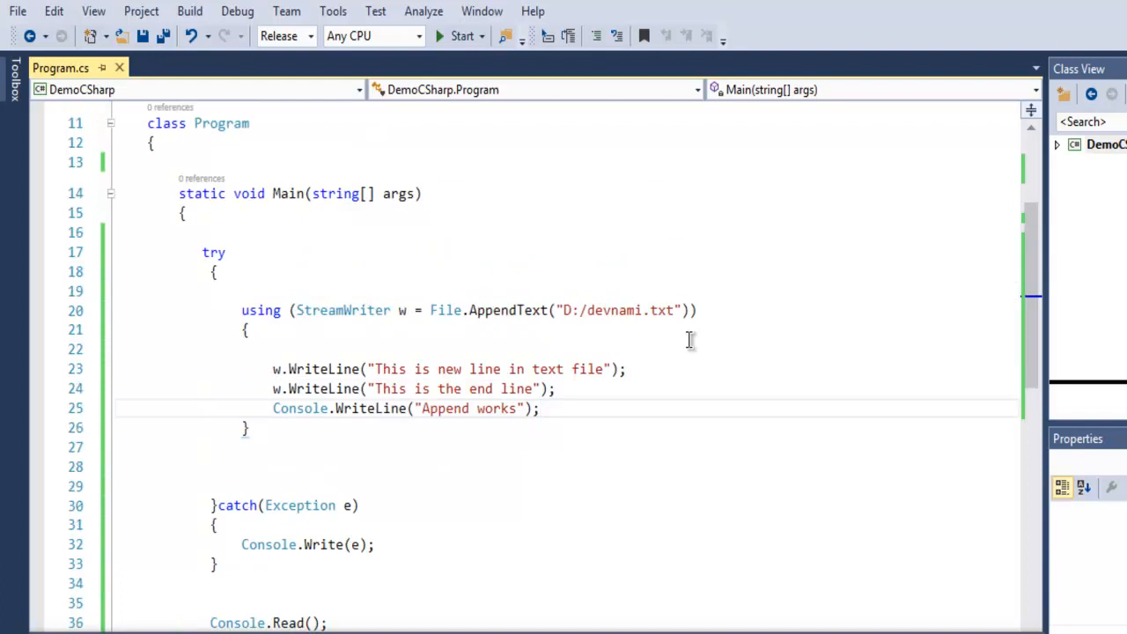
pyautogui.moveTo(655, 310)
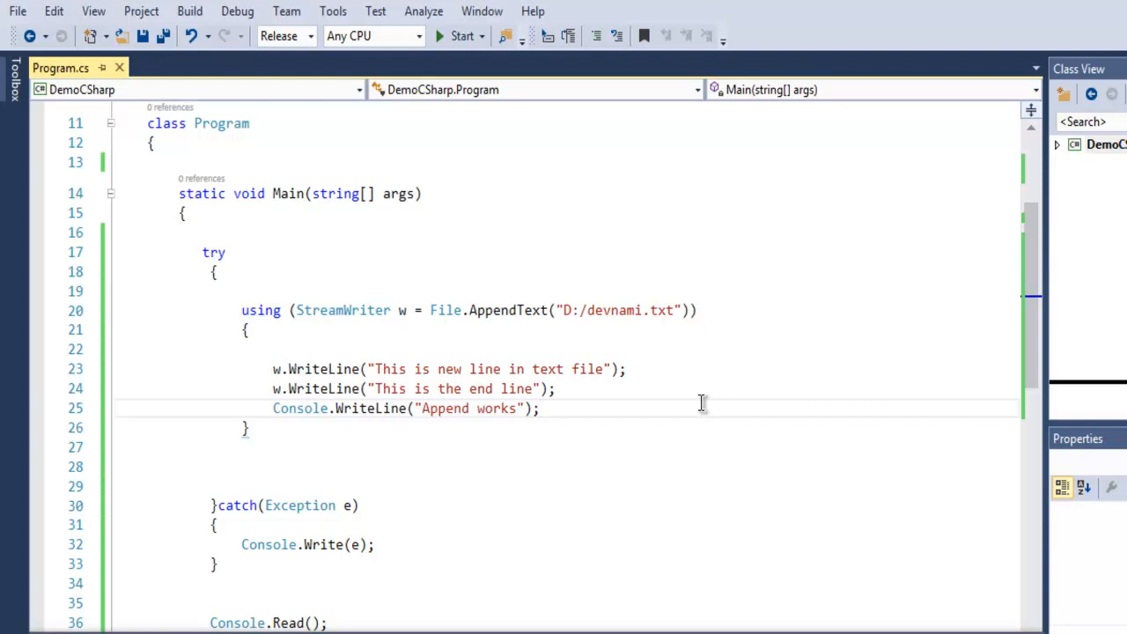
pyautogui.moveTo(341, 310)
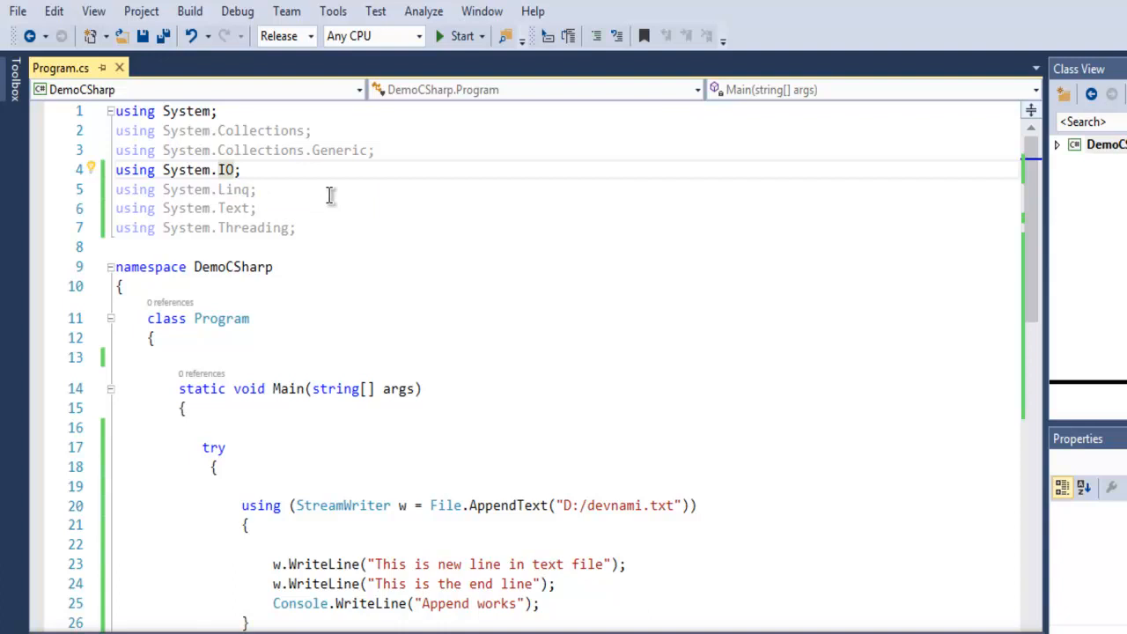
pyautogui.scroll(-3)
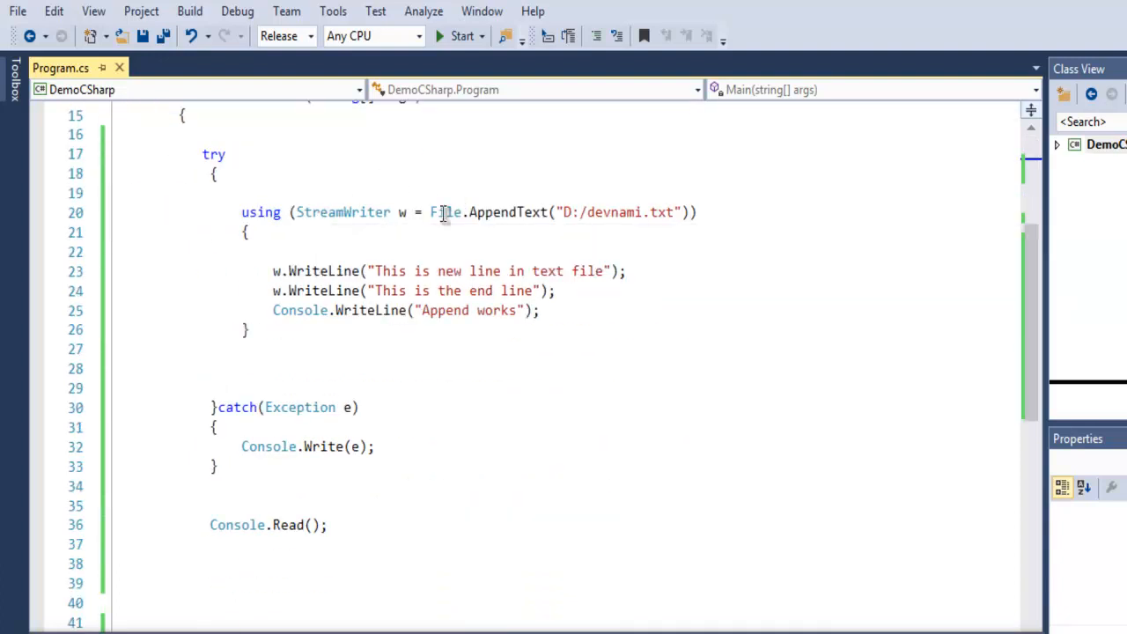
pyautogui.moveTo(708, 303)
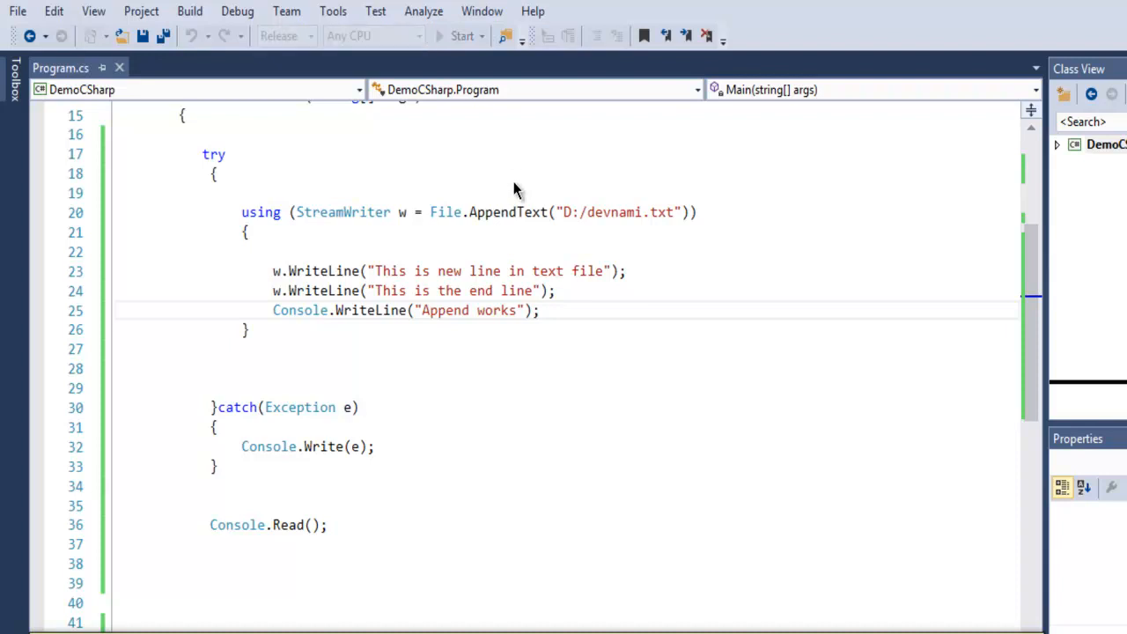
# Run the program so the console shows "Append works"
pyautogui.click(462, 36)
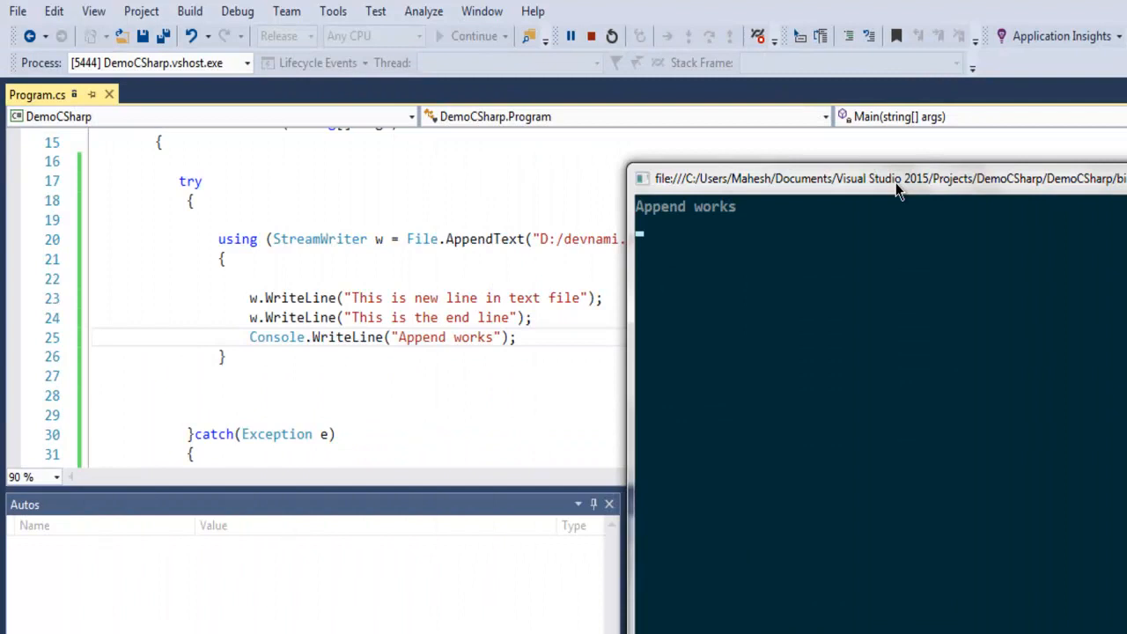
pyautogui.moveTo(731, 319)
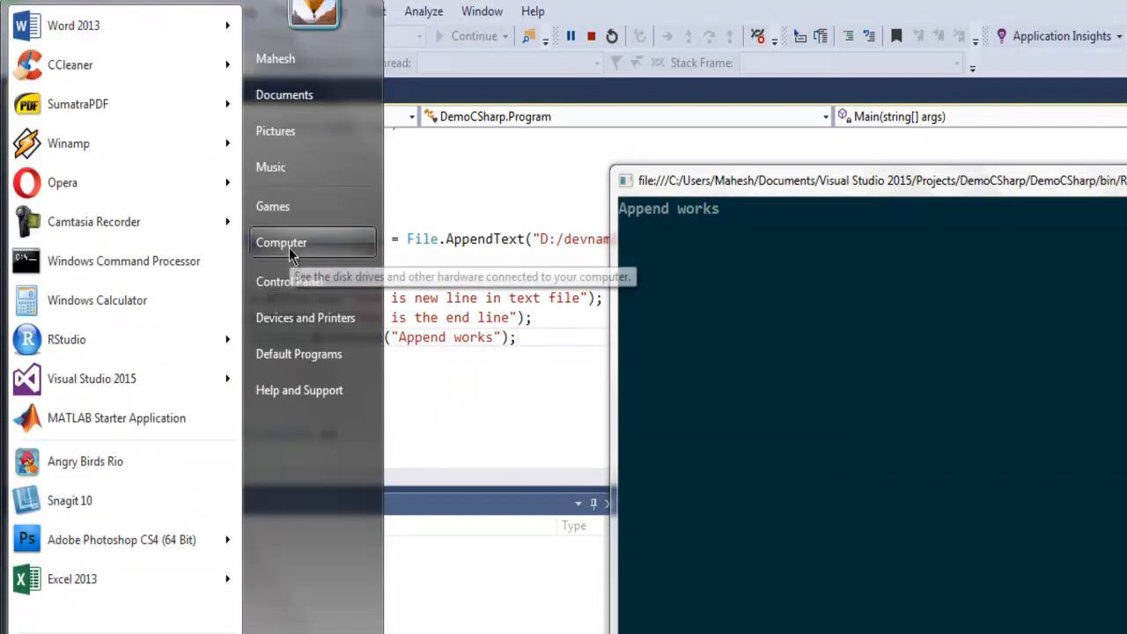
# Browse to New Volume (D:) in Explorer and open devnami.txt to verify it
pyautogui.click(281, 243)
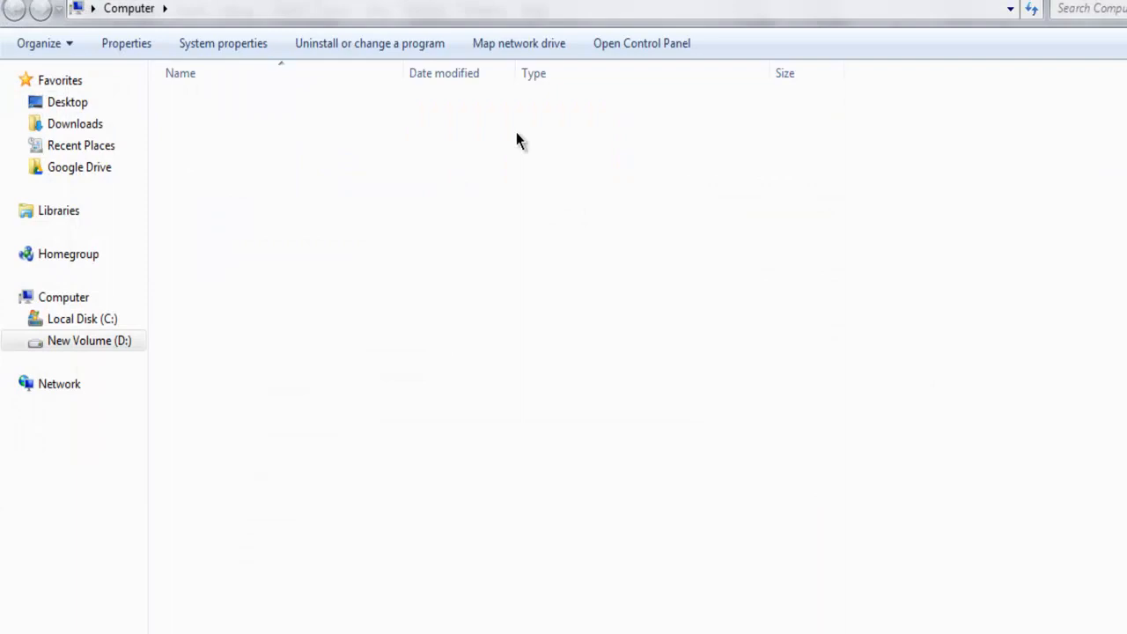
pyautogui.doubleClick(88, 342)
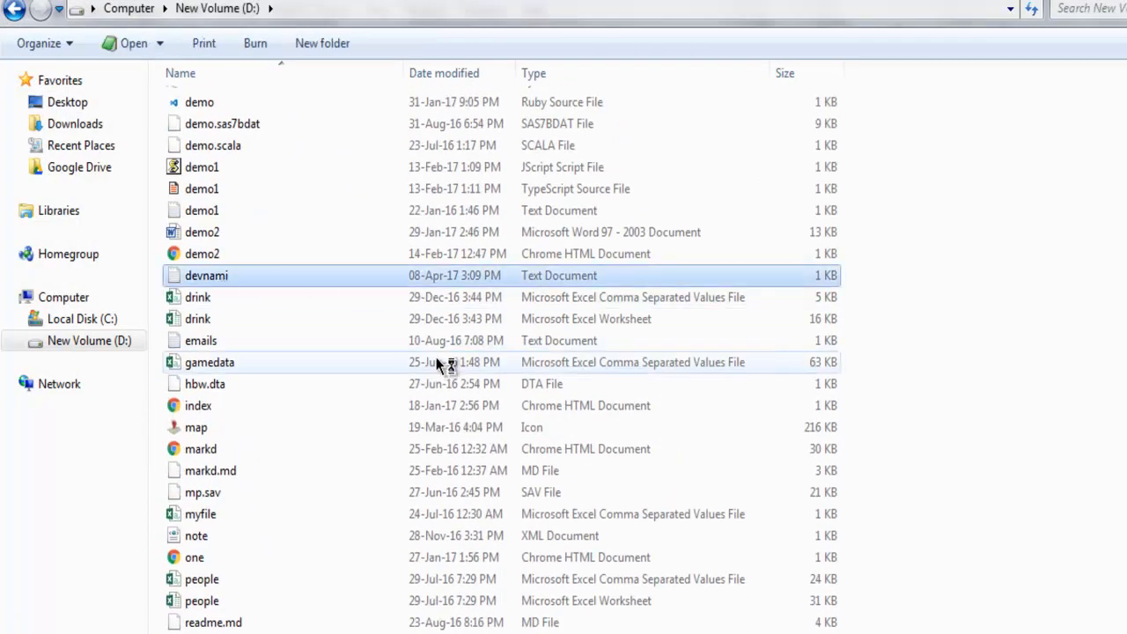
pyautogui.doubleClick(207, 275)
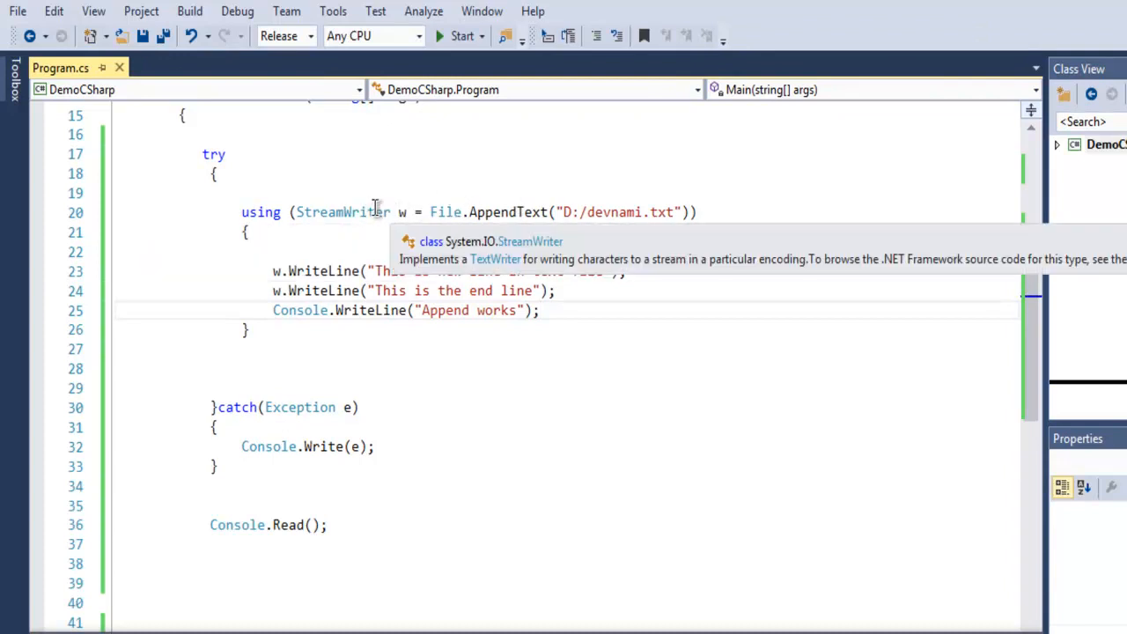
pyautogui.moveTo(482, 212)
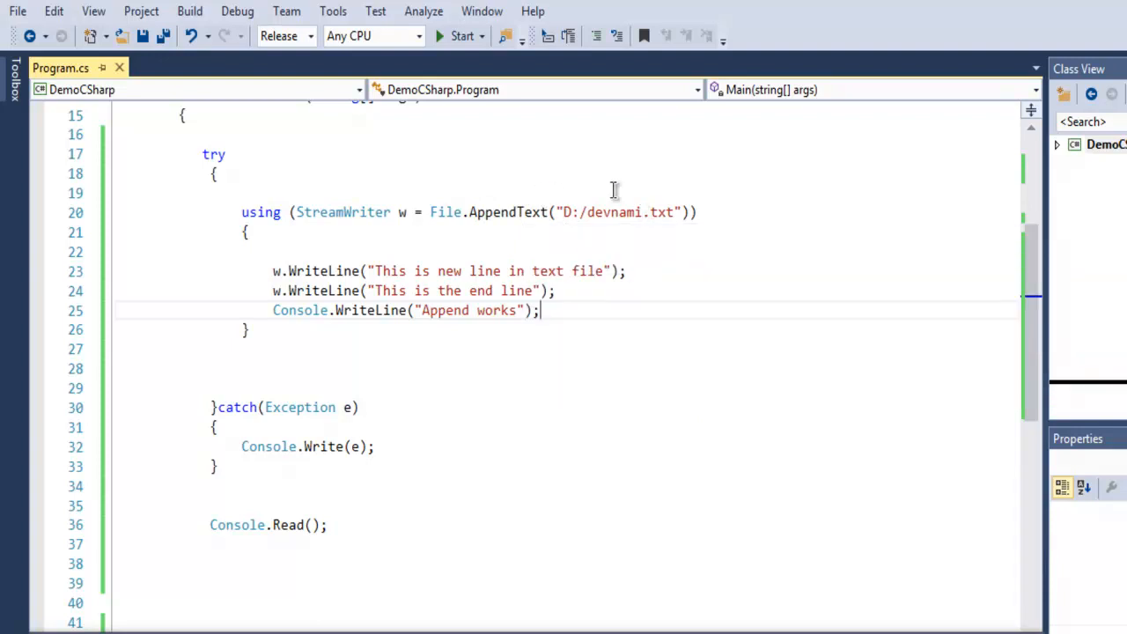
pyautogui.moveTo(313, 271)
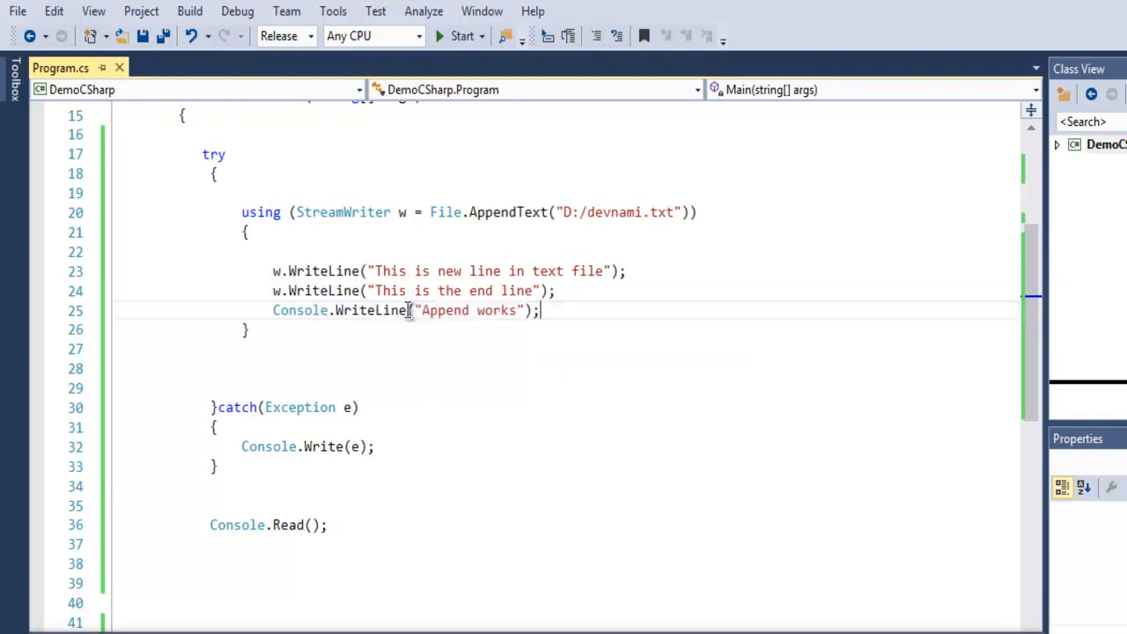
pyautogui.moveTo(402, 272)
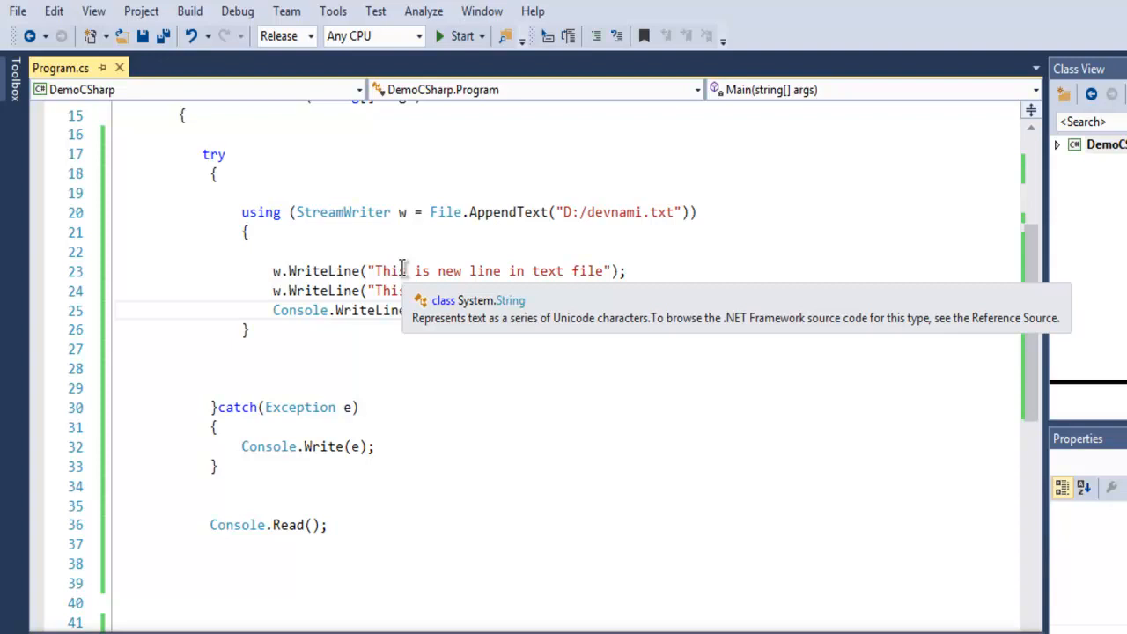
pyautogui.moveTo(652, 407)
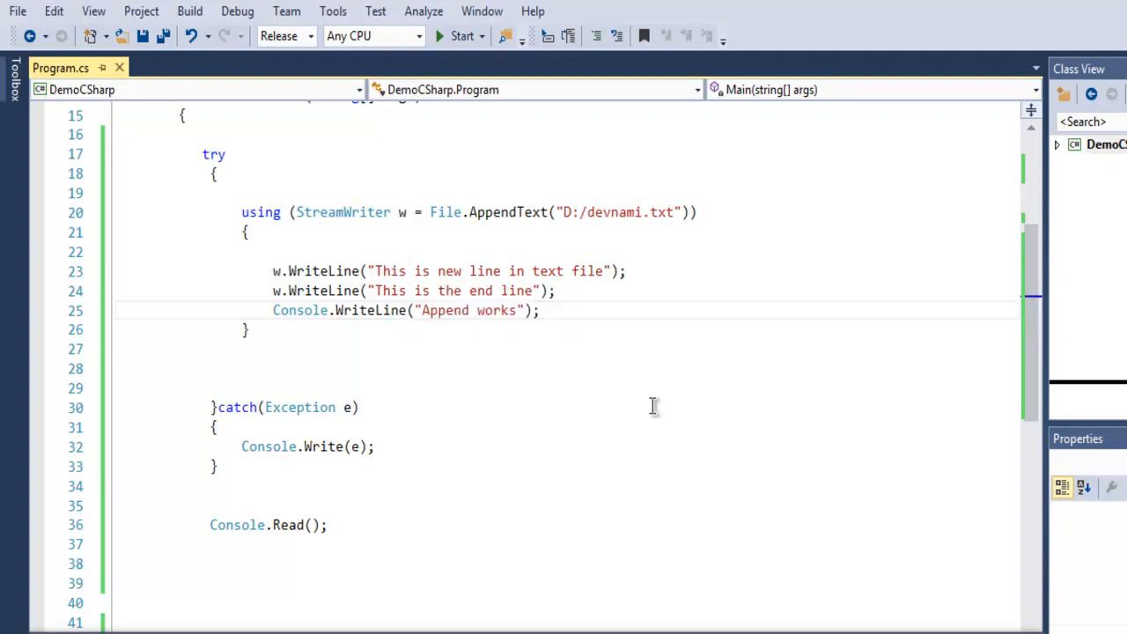